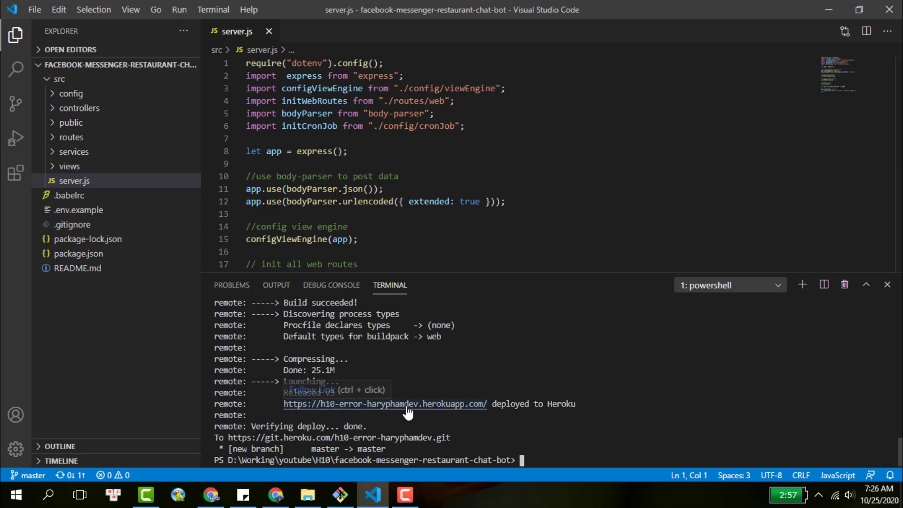
- Check the deployed app in the browser, then stream live logs with heroku logs --tail
left_click(385, 404)
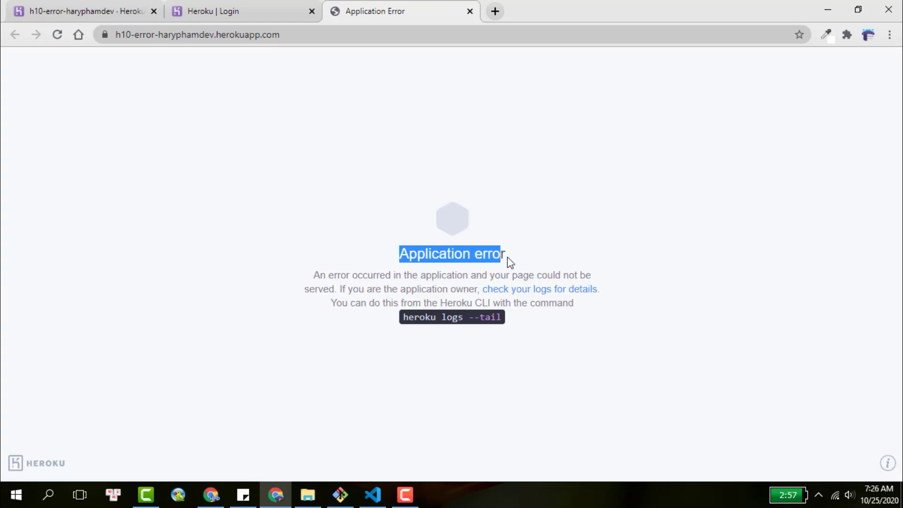
left_click(372, 495)
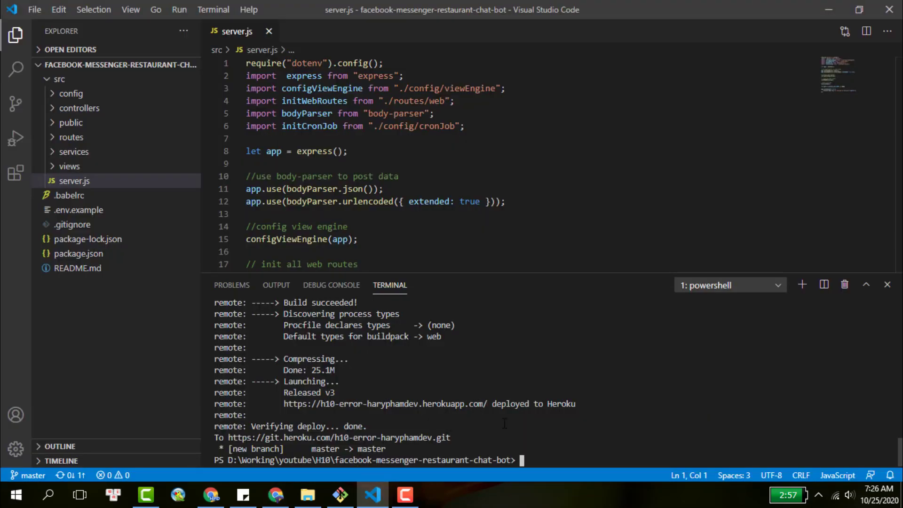
type("heroku")
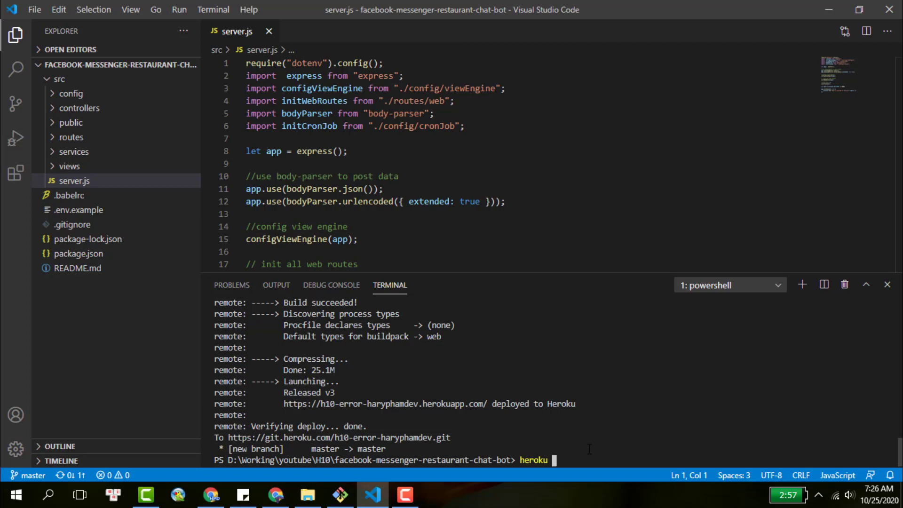
type("logs --tail")
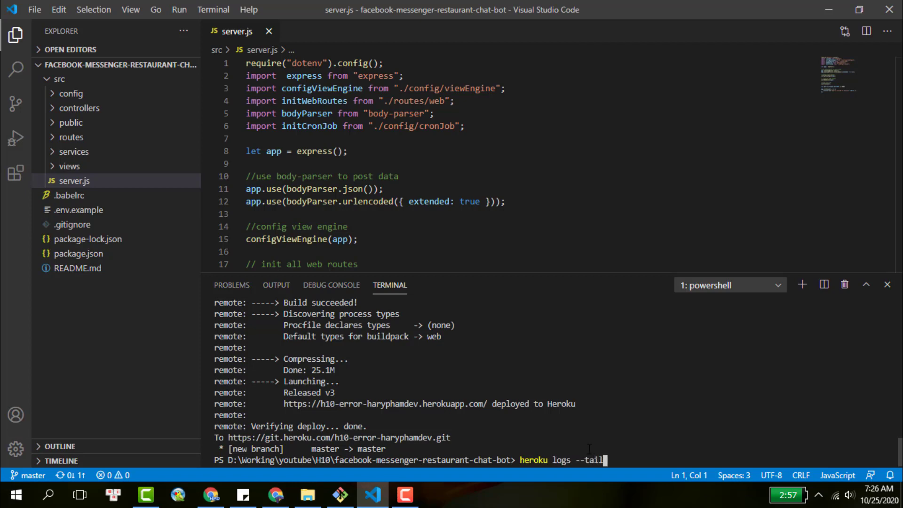
key("Enter")
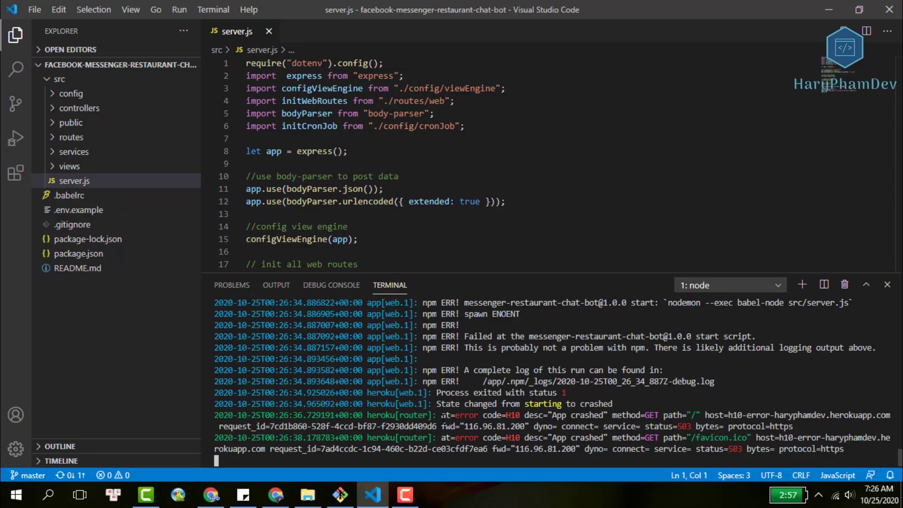
- Highlight the 'State changed from starting to crashed' line and return to server.js
left_click_drag(440, 415, 566, 415)
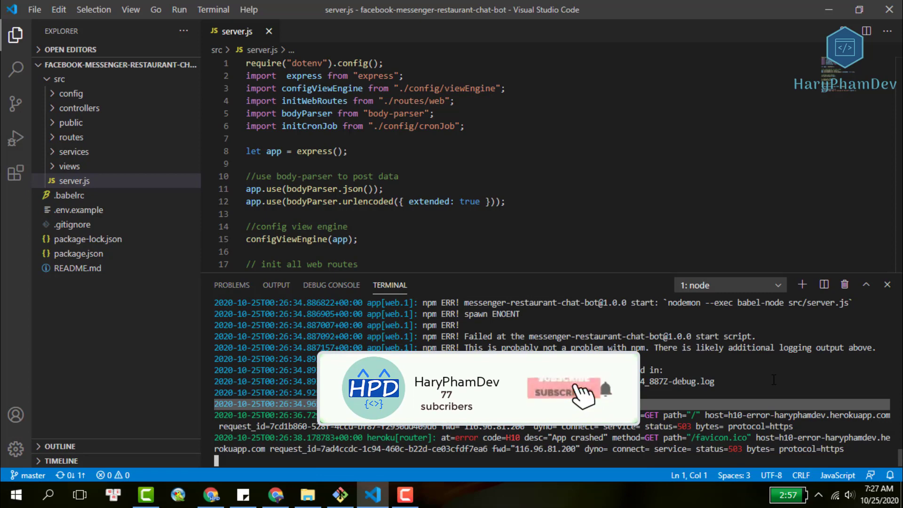
left_click(564, 393)
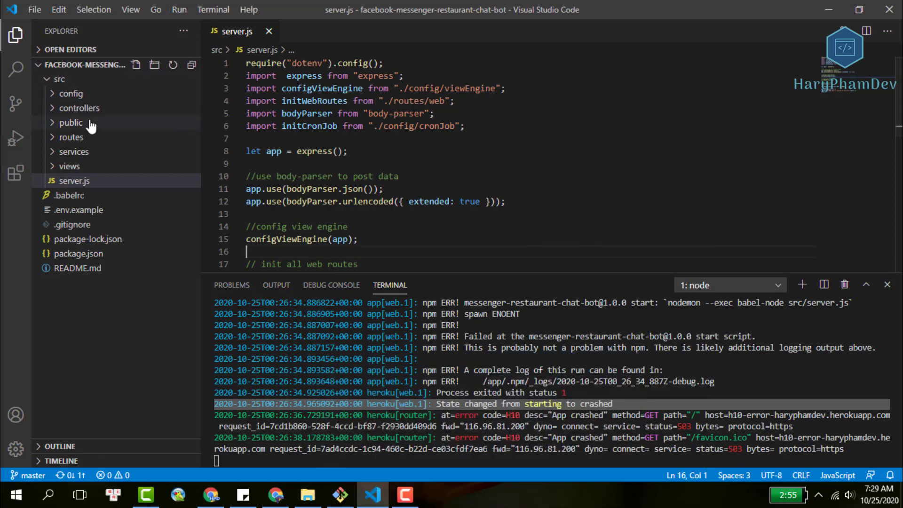
mouse_move(84, 66)
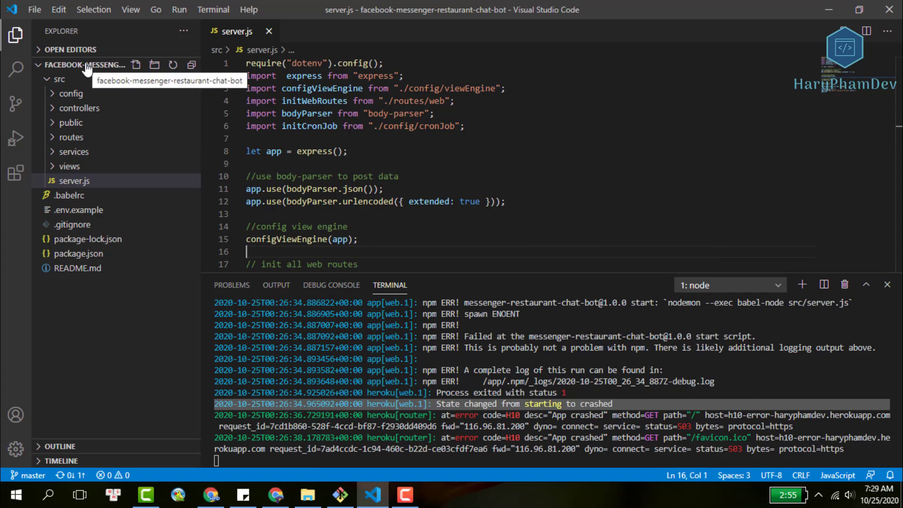
mouse_move(136, 64)
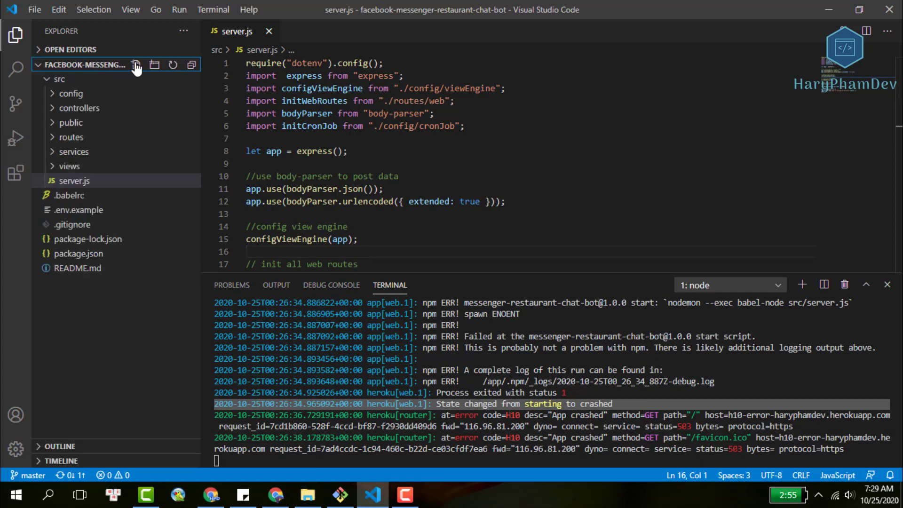
- Create a new file named Procfile at the project root
left_click(135, 64)
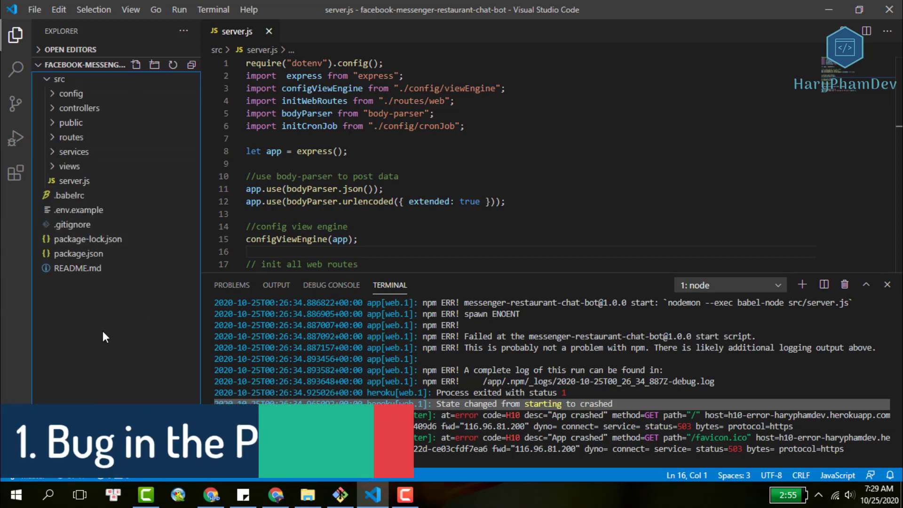
left_click(136, 65)
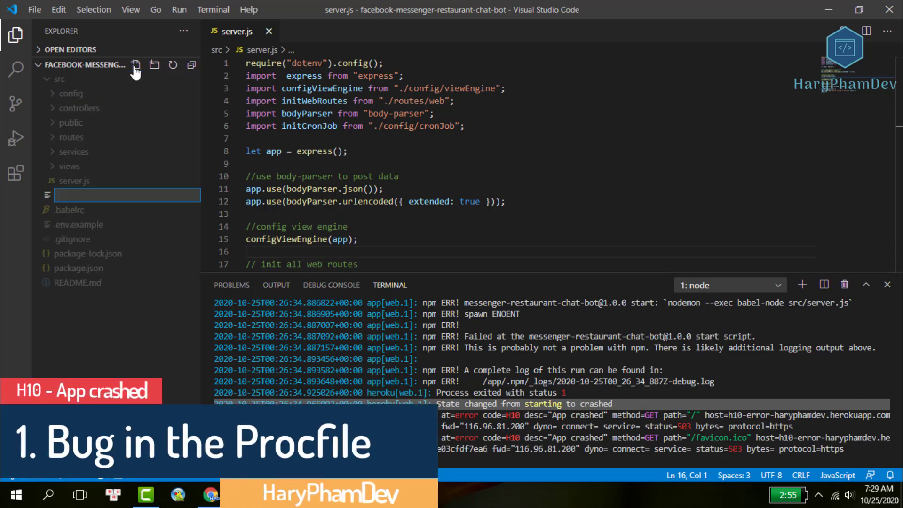
mouse_move(124, 79)
type("Procfile")
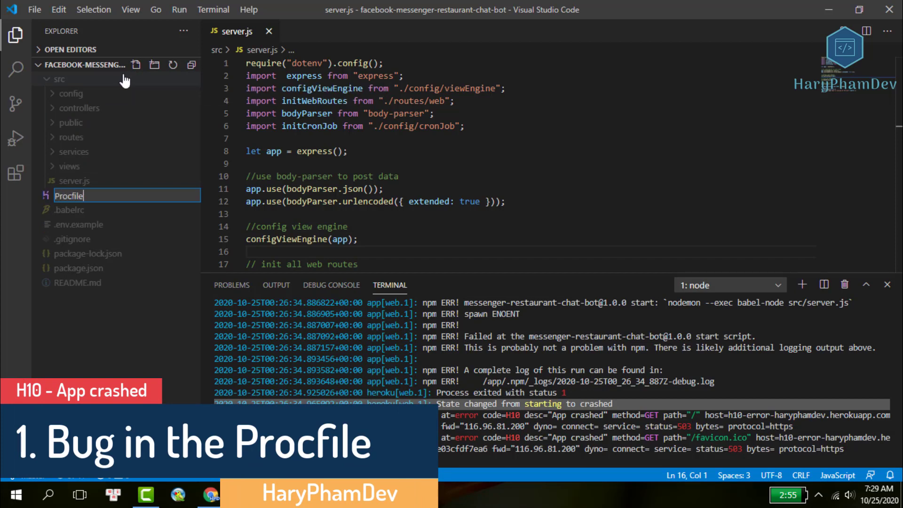
key("Enter")
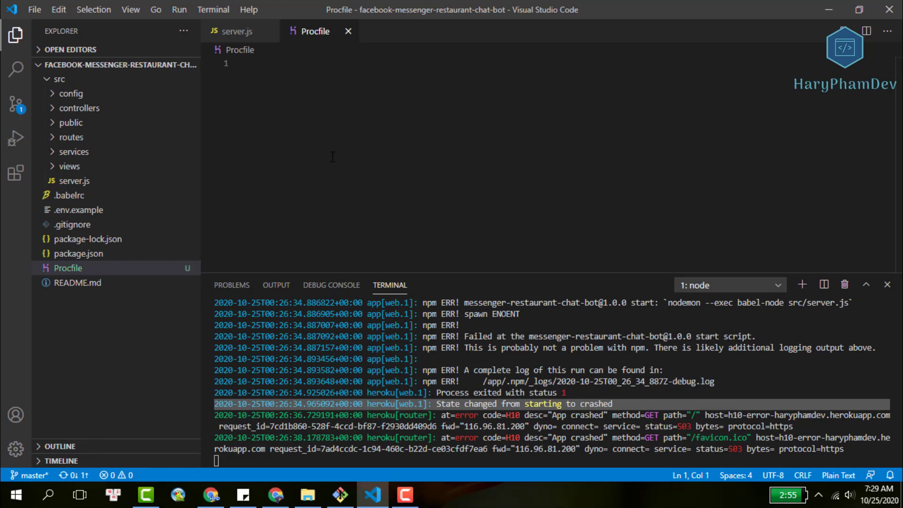
- Write web:node index.js in the Procfile and redeploy to Heroku
type("web:node")
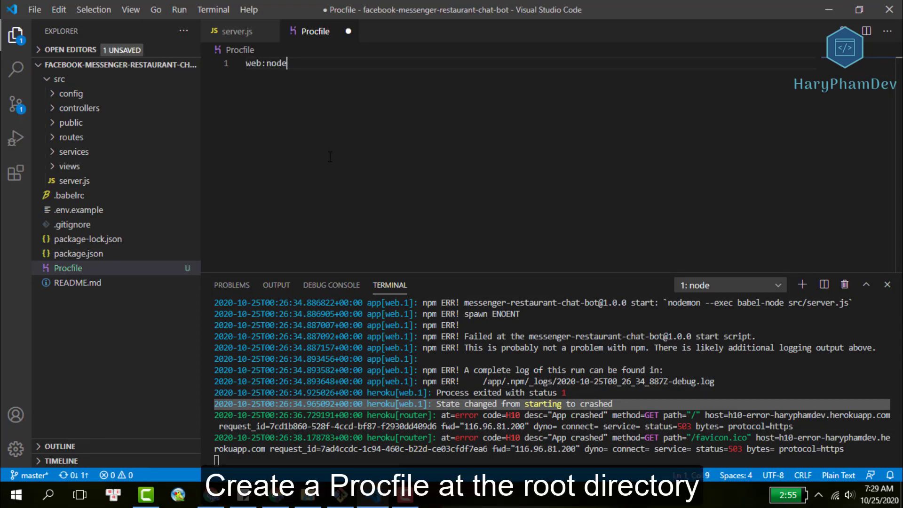
type("index.")
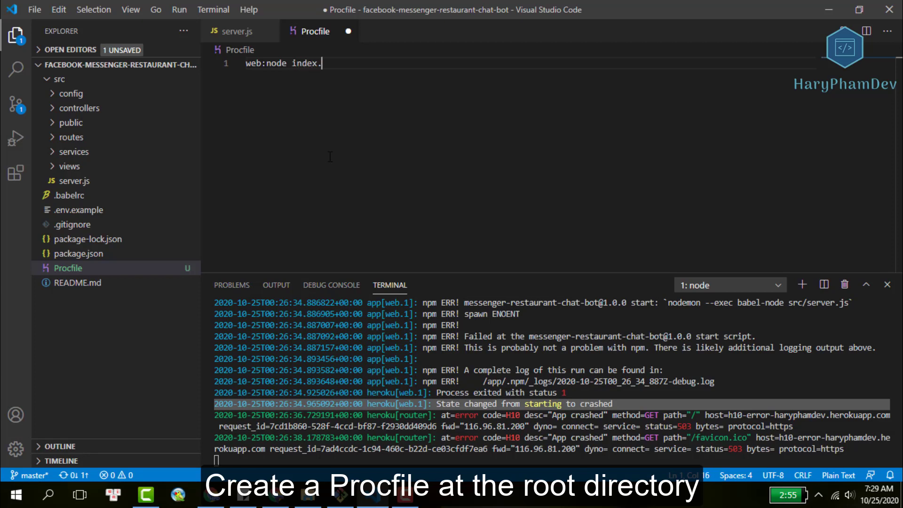
type("js")
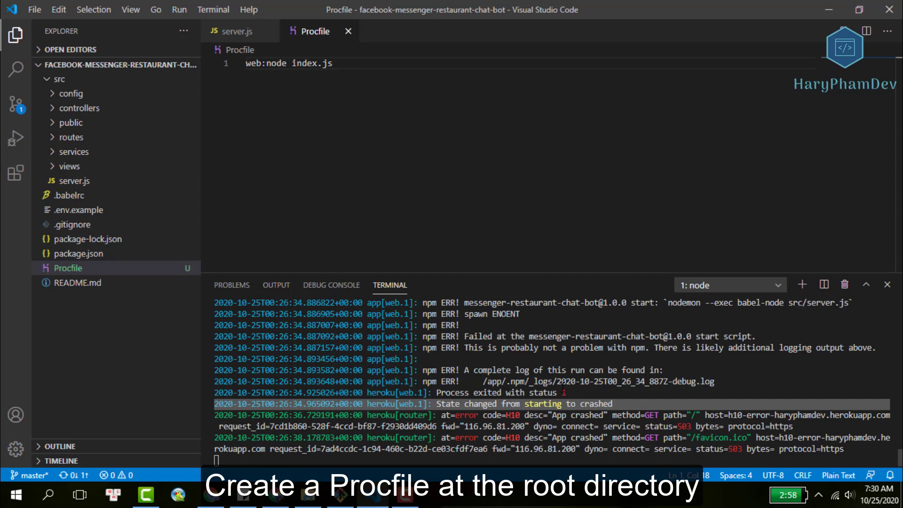
left_click(803, 284)
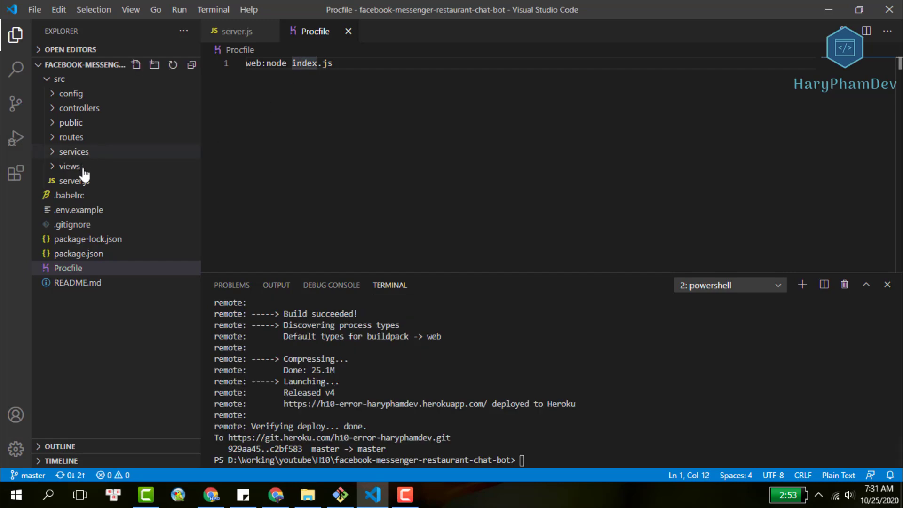
- Bring server.js back up in the editor from the src folder
left_click(72, 180)
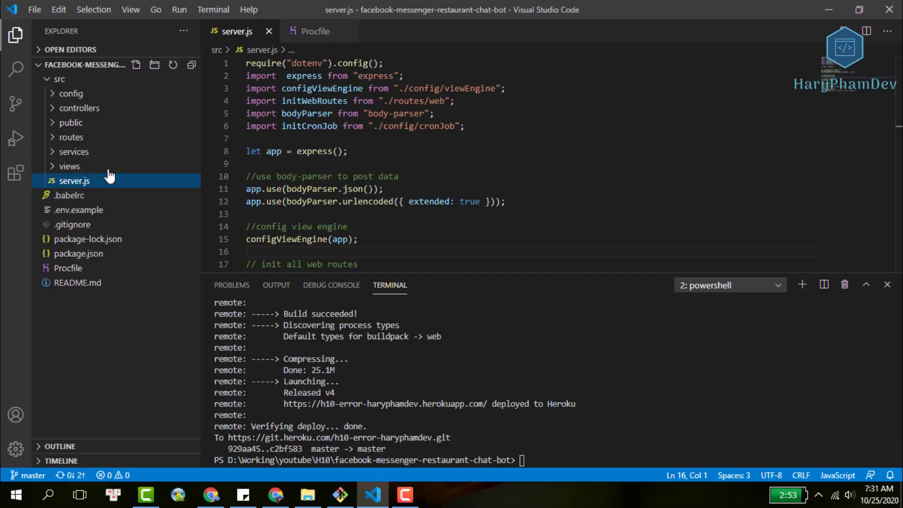
mouse_move(96, 189)
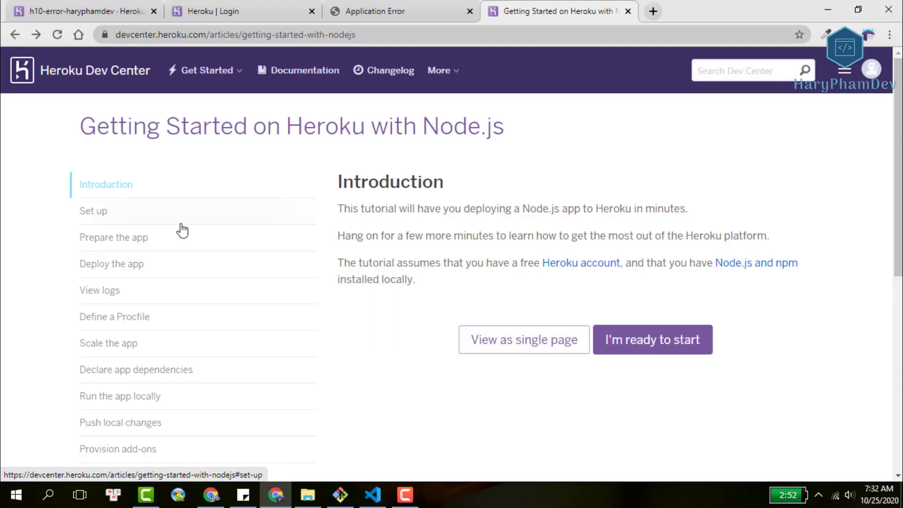
mouse_move(177, 232)
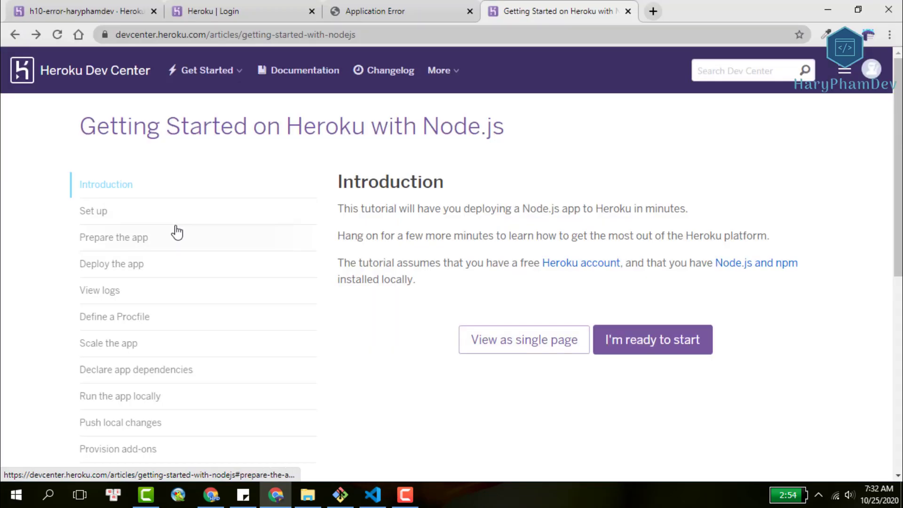
- Jump to the Define a Procfile section and inspect the example web: node index.js line
left_click(653, 339)
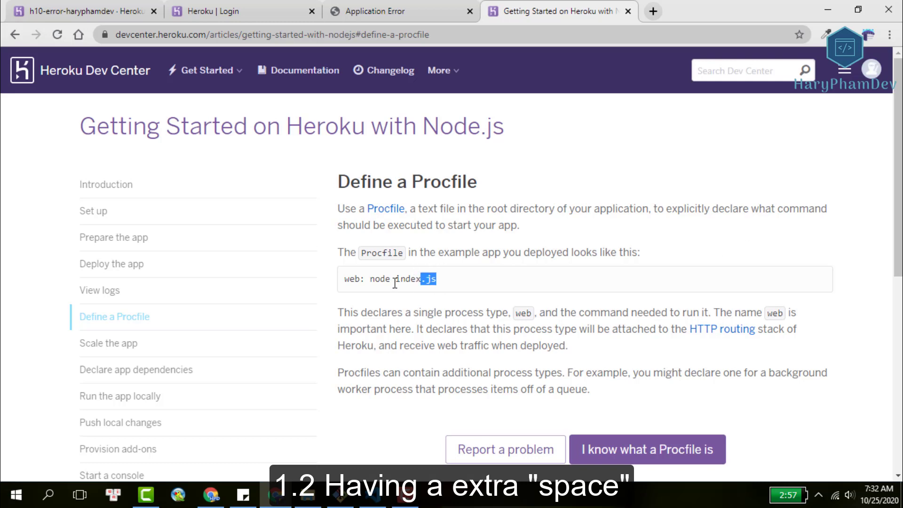
right_click(392, 278)
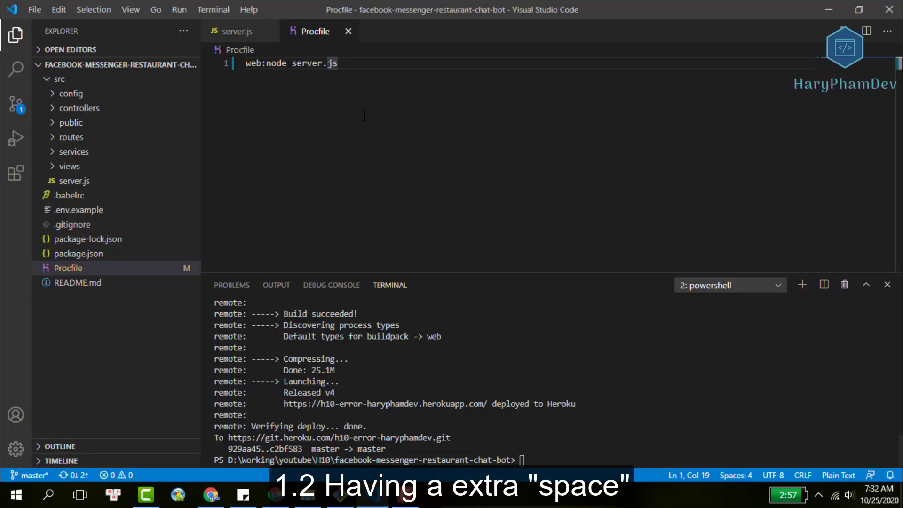
- Add web: node index.js on line 2 to compare spacing, then delete the extra line
type("web: node index.js")
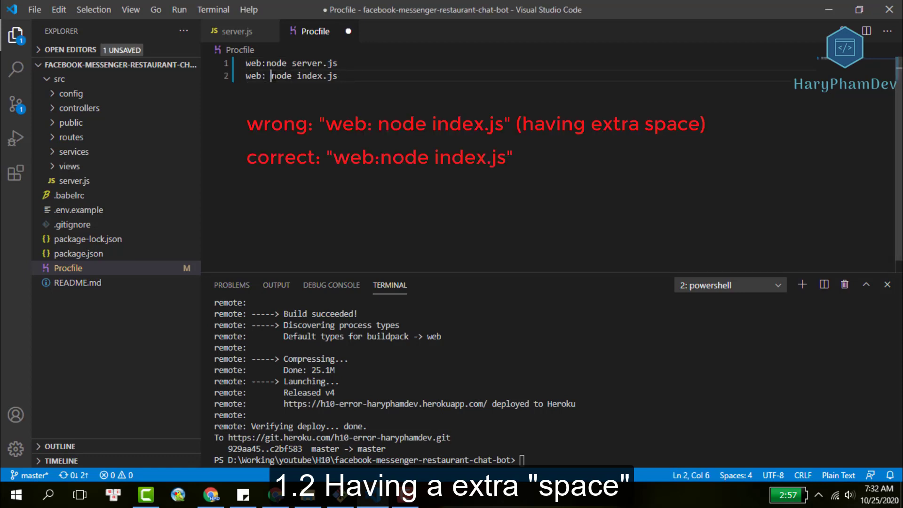
double_click(281, 75)
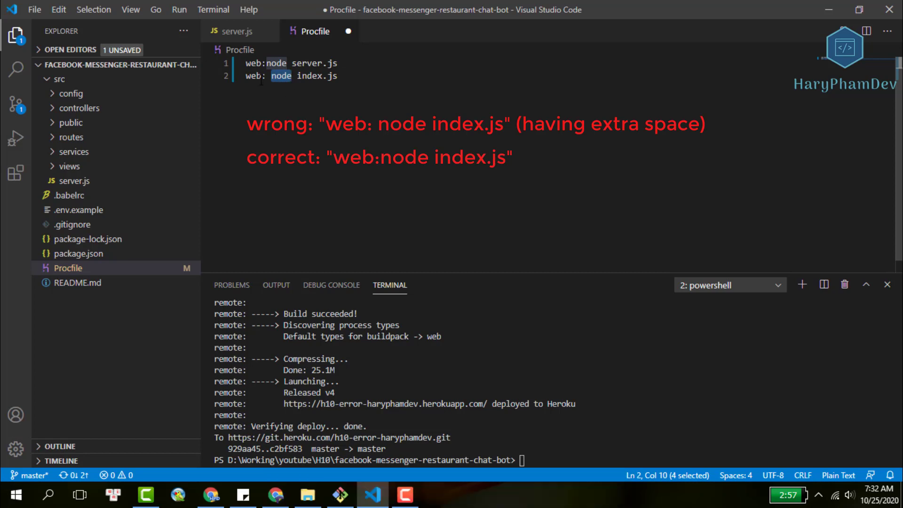
left_click(374, 76)
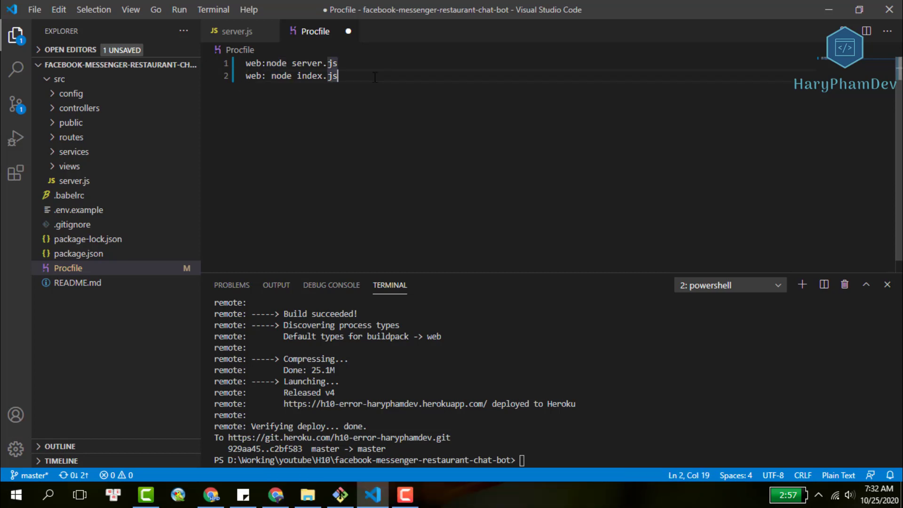
key("Ctrl+Shift+K")
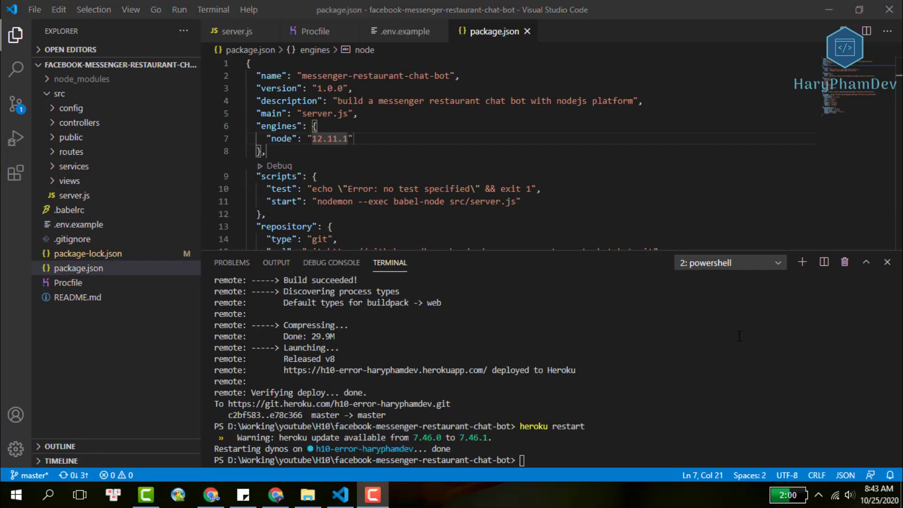
- Review the process.env.PORT setting in server.js
left_click(237, 31)
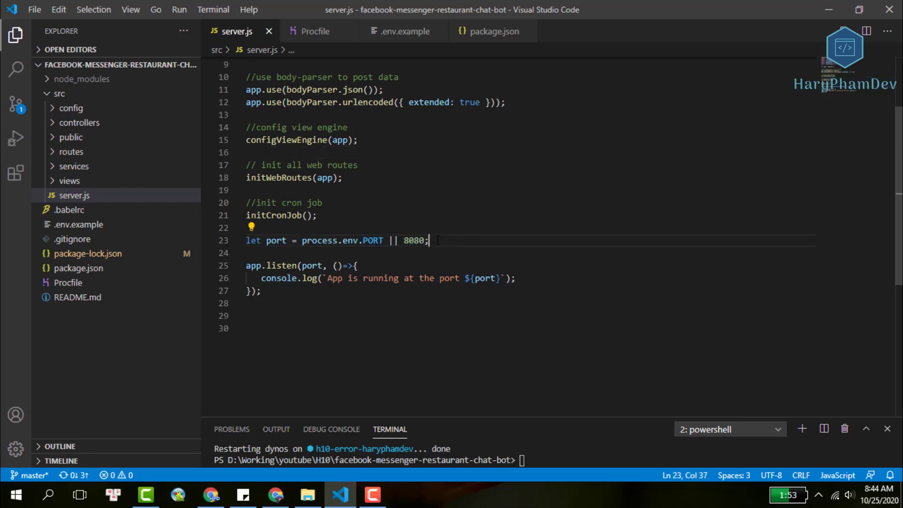
double_click(319, 241)
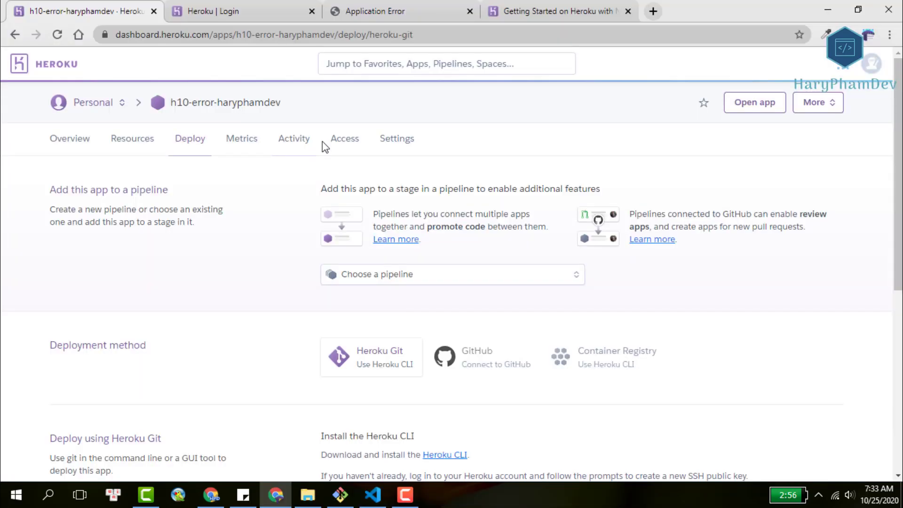
- Reveal the app's config vars on the Heroku Settings page
left_click(402, 138)
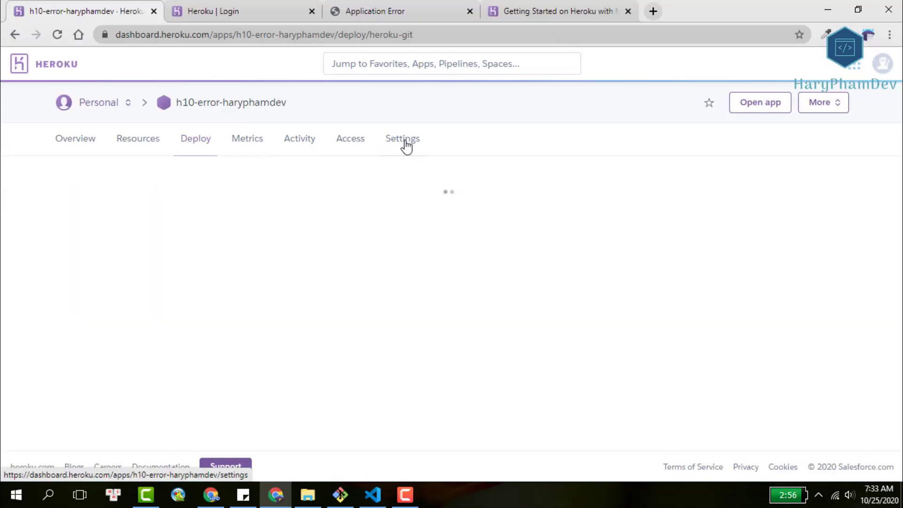
left_click(402, 139)
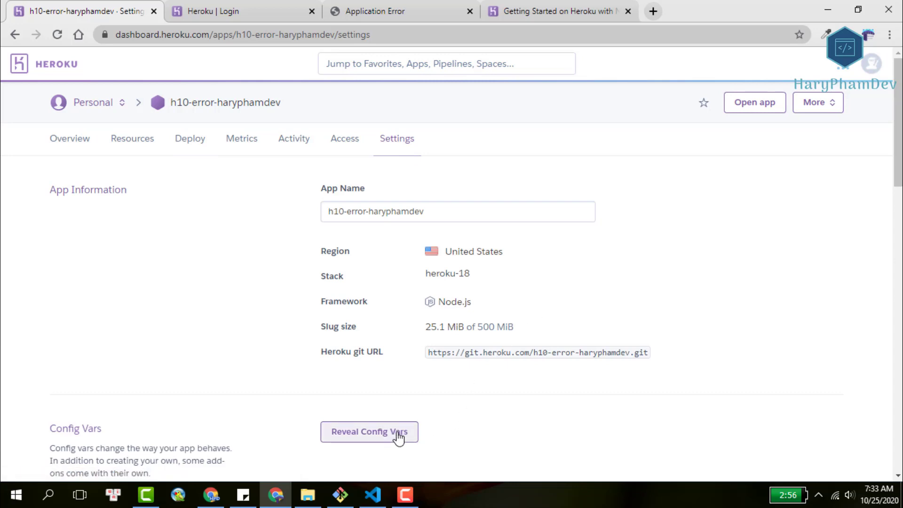
left_click(368, 432)
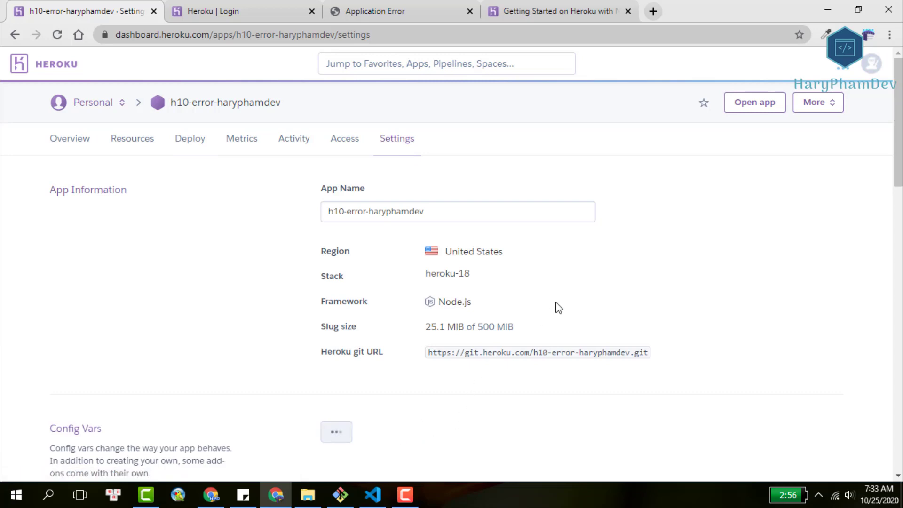
left_click(337, 431)
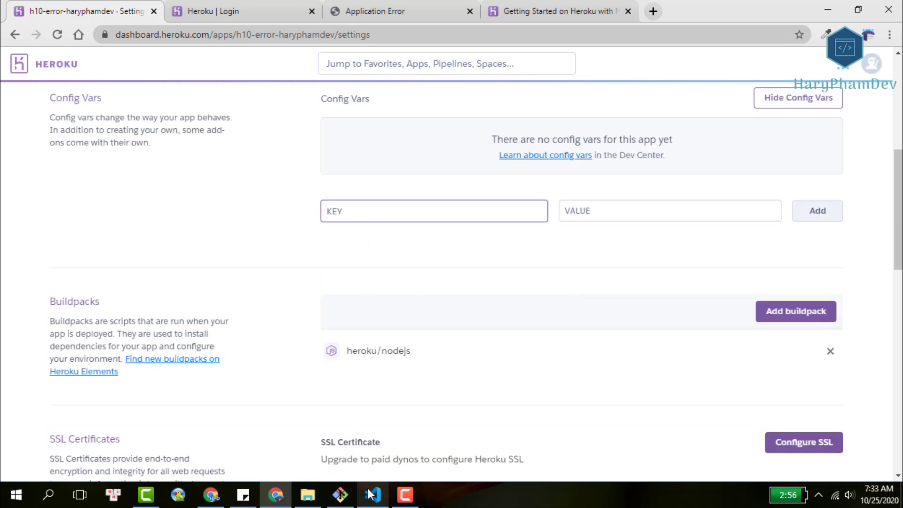
- Add the config var Database_URL=your_database_url and start another key
type("Database_U")
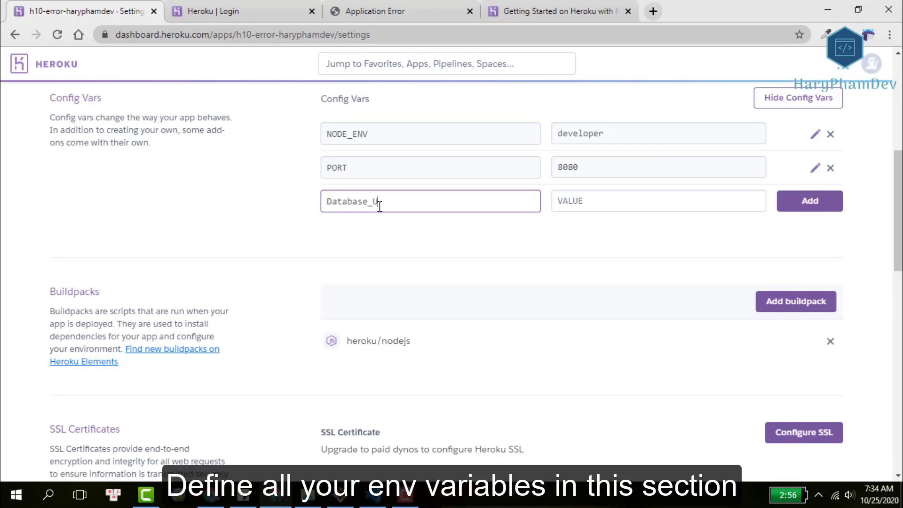
type("ou")
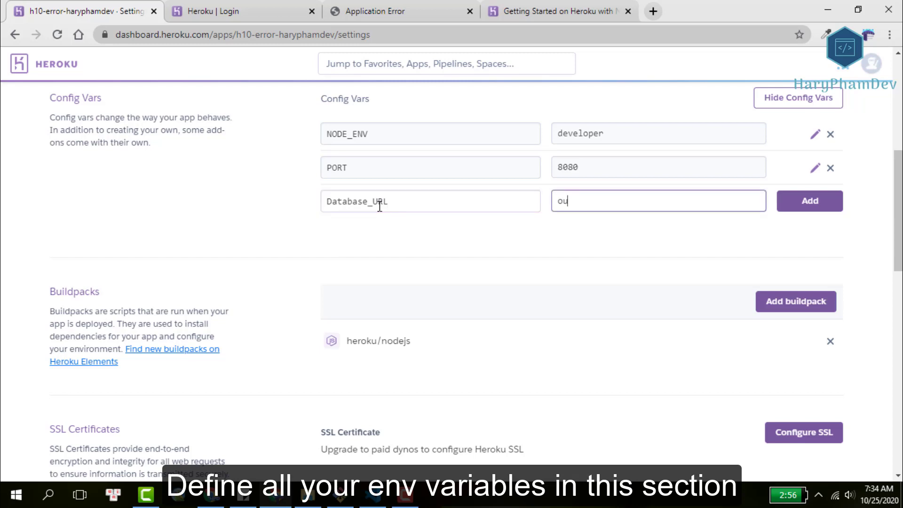
type("your_d")
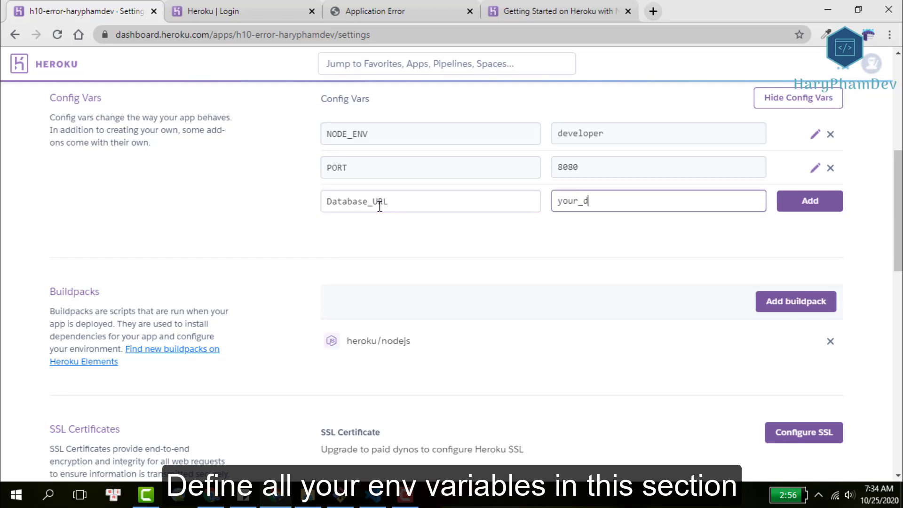
type("atabase_url")
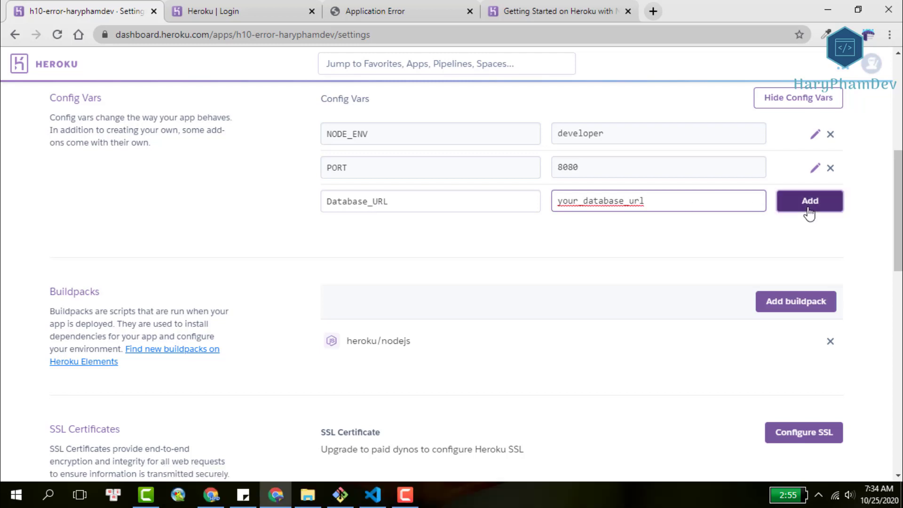
left_click(809, 201)
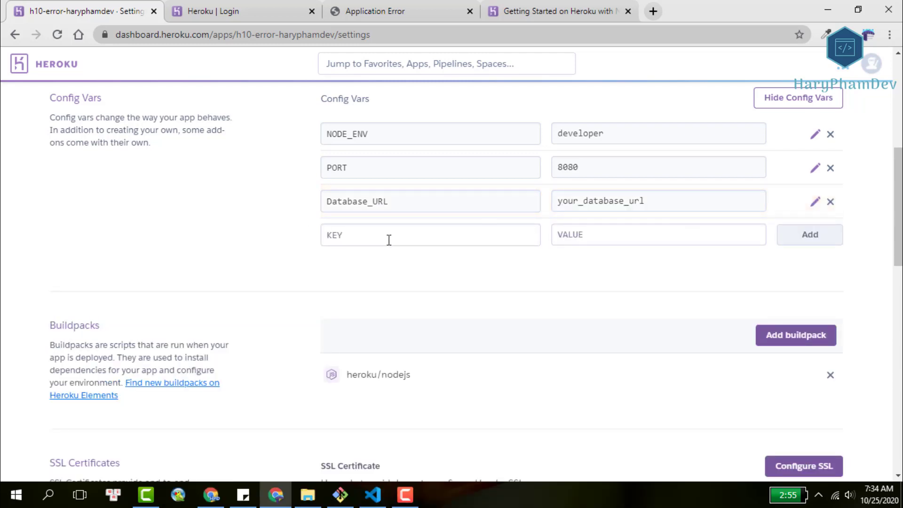
mouse_move(366, 239)
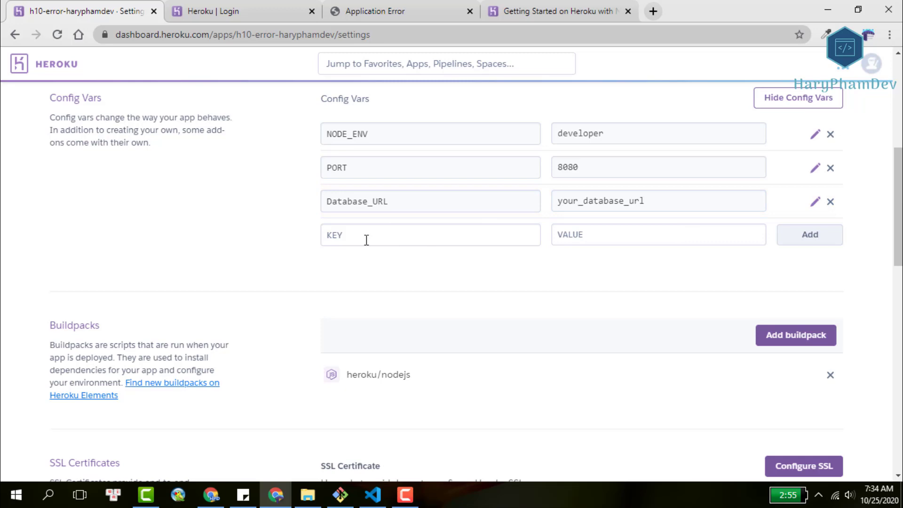
left_click(372, 495)
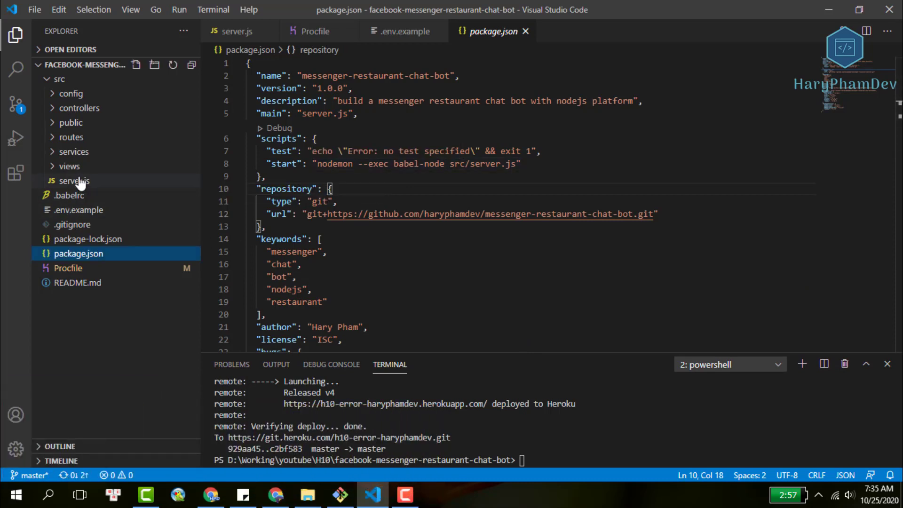
- Switch between server.js and package.json in the Explorer to review them
left_click(73, 180)
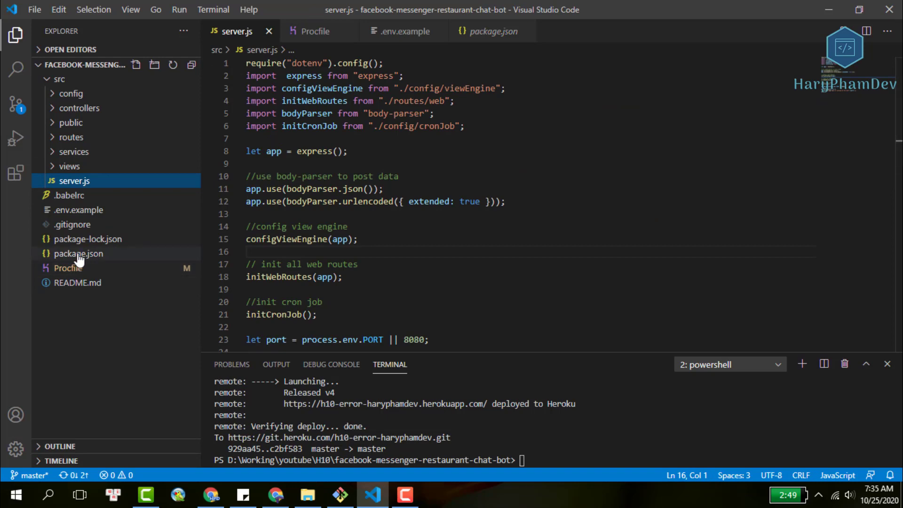
left_click(78, 254)
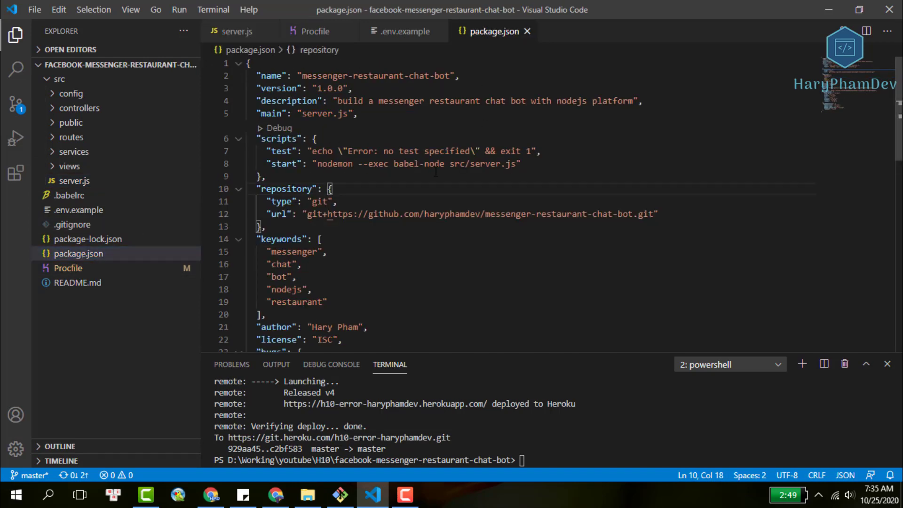
left_click(75, 180)
type("\"node\": \"12.11.1")
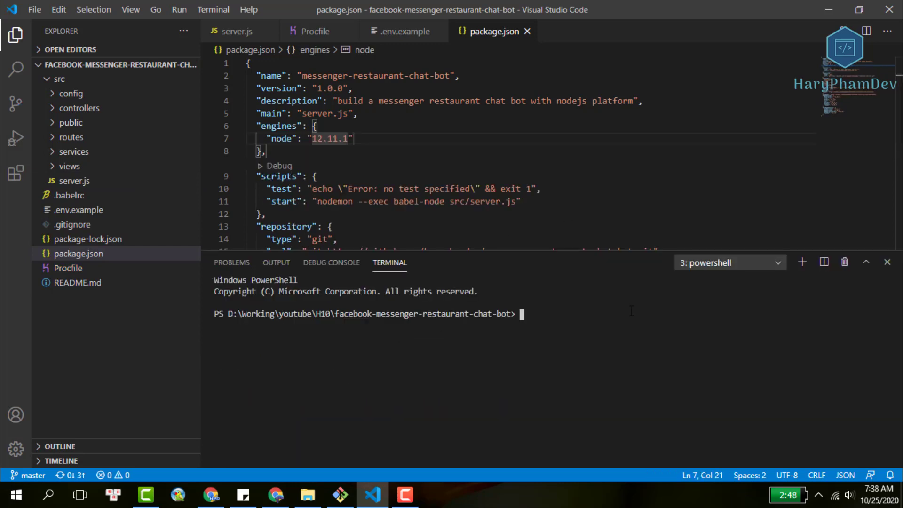
- Run an npm update command in the terminal to revisit the build output
type("npm updad")
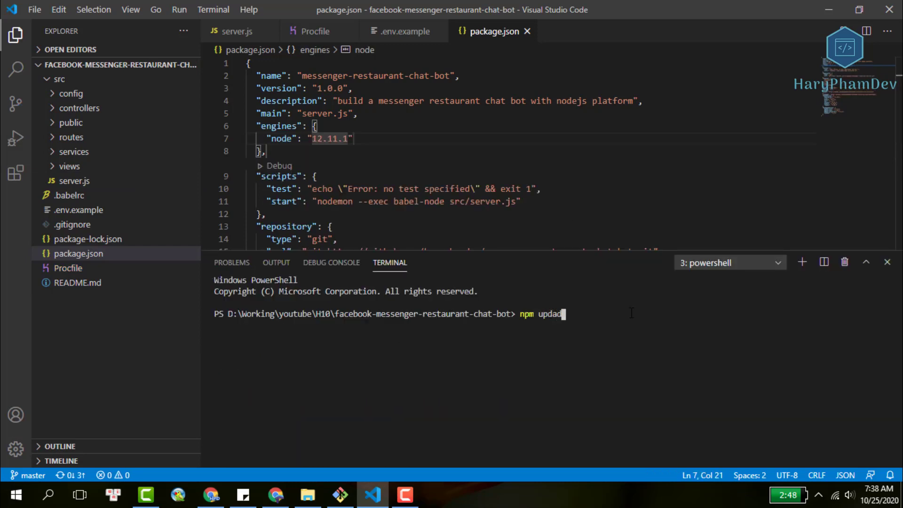
key("Enter")
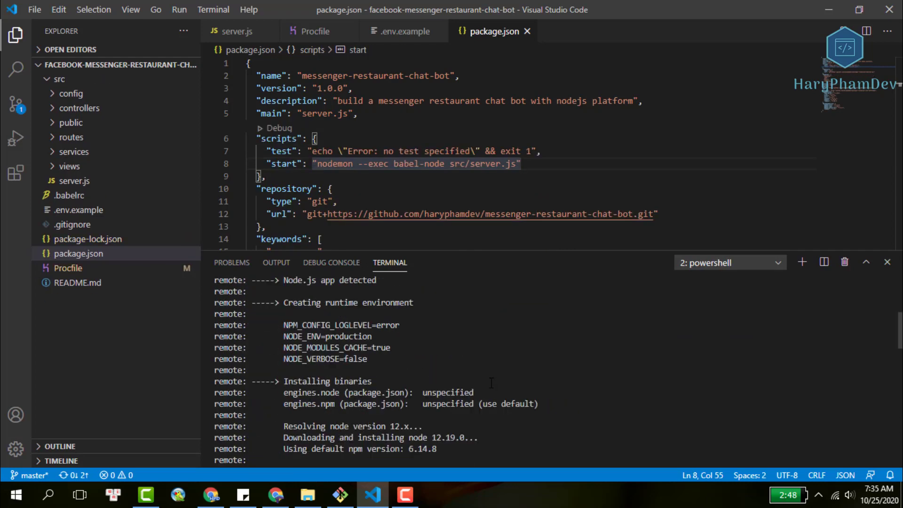
- Add "engines": {"node": "12.11.1"} to package.json and save it
scroll("down", 3)
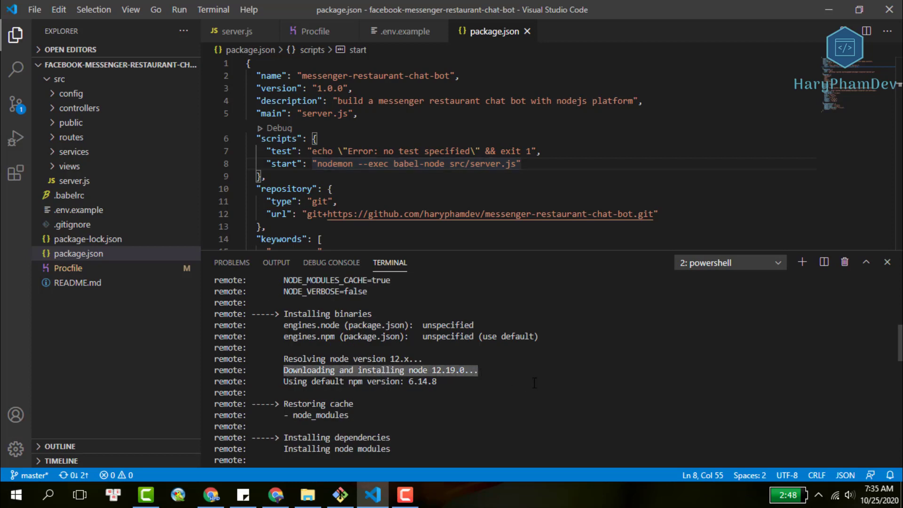
mouse_move(536, 382)
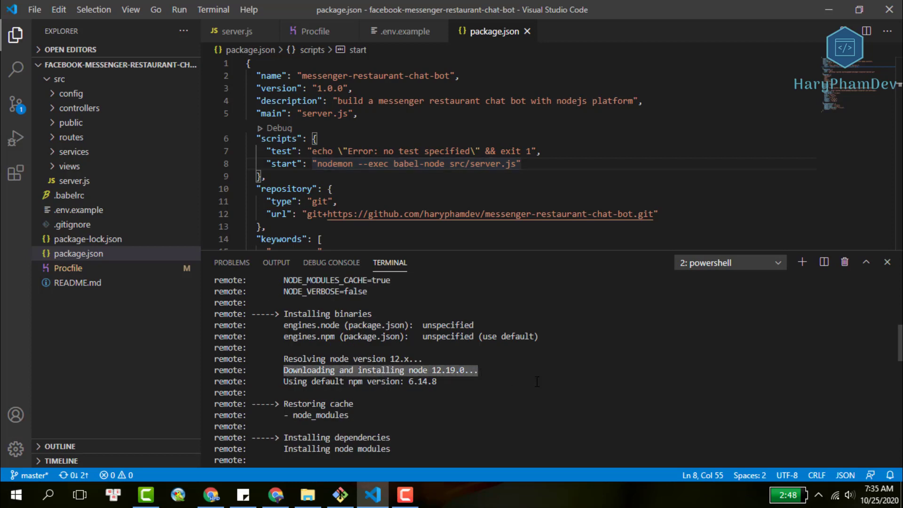
key("Enter")
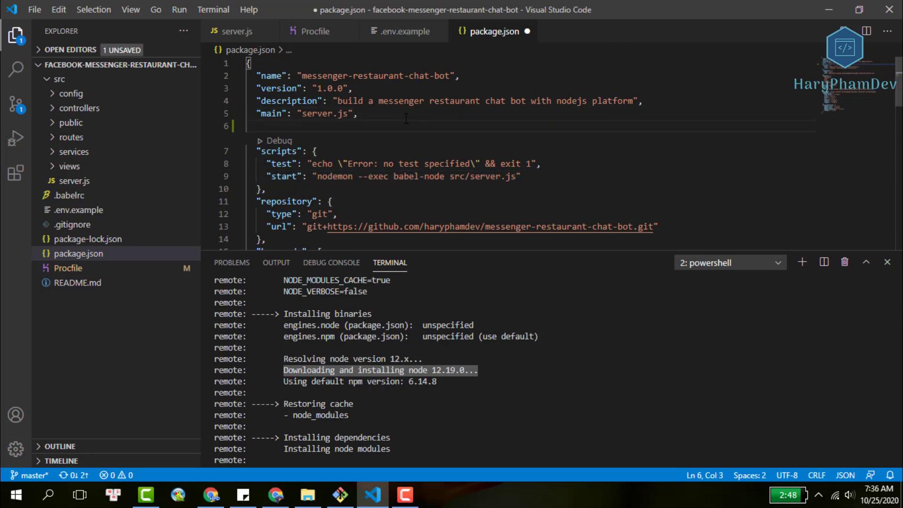
type("\"engines\": {},")
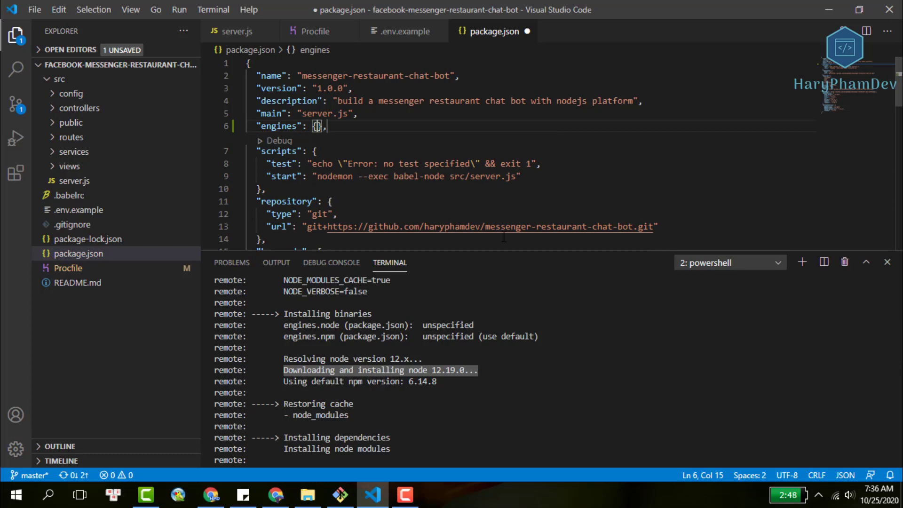
type("\"node\": \"")
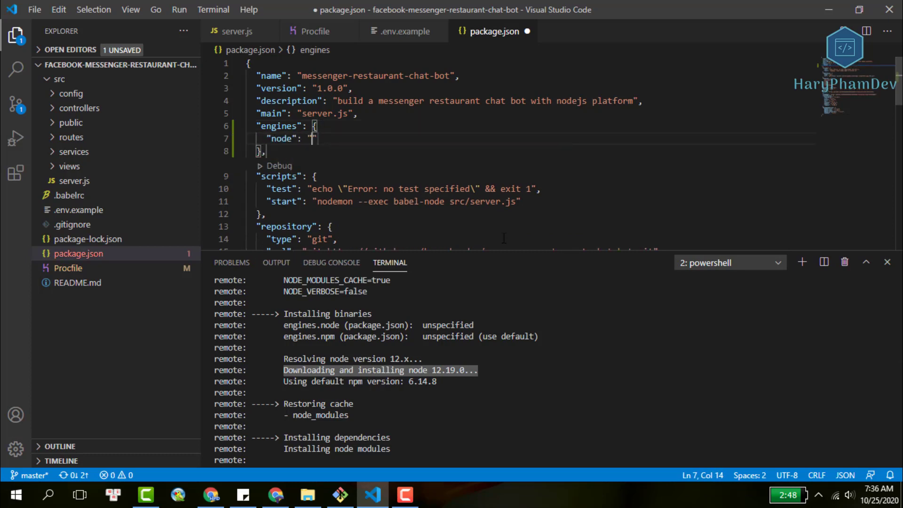
type("1")
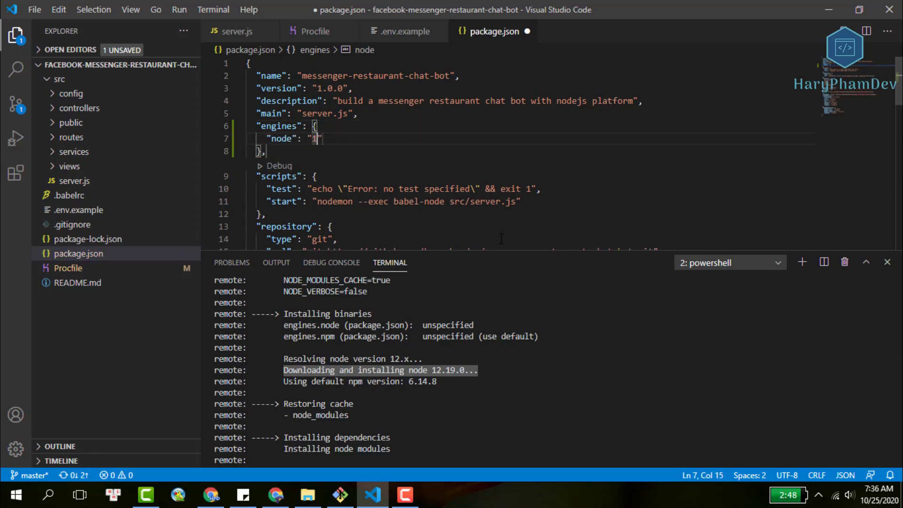
type("2.11.1")
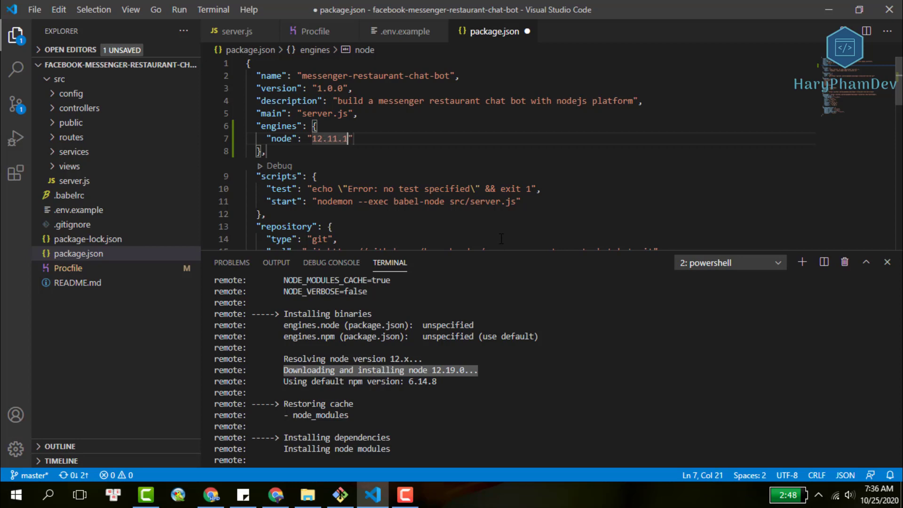
key("ctrl+s")
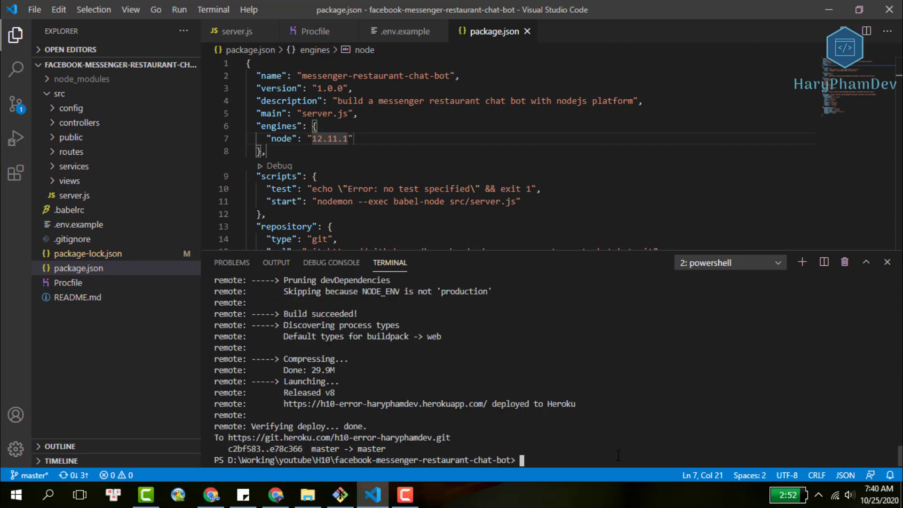
- Reload the herokuapp.com tab so the restaurant chatbot guide page replaces the Application error
type("heroku re")
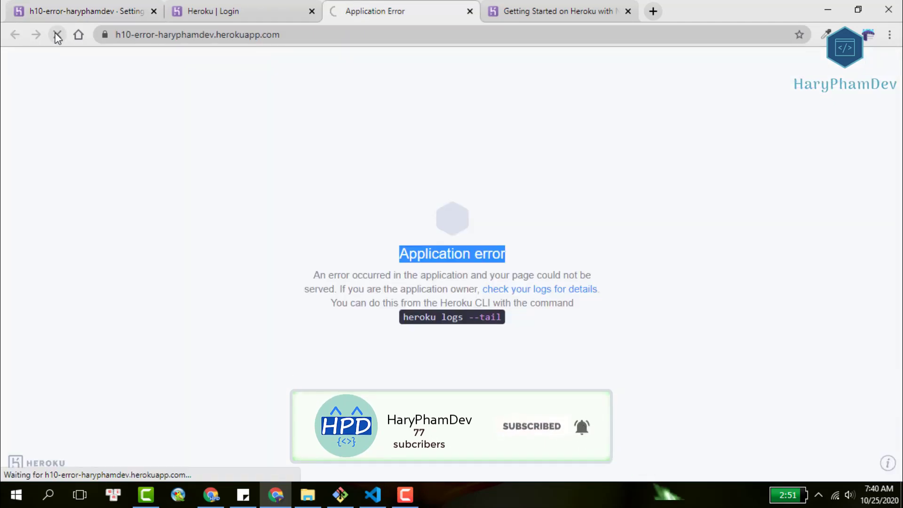
left_click(57, 34)
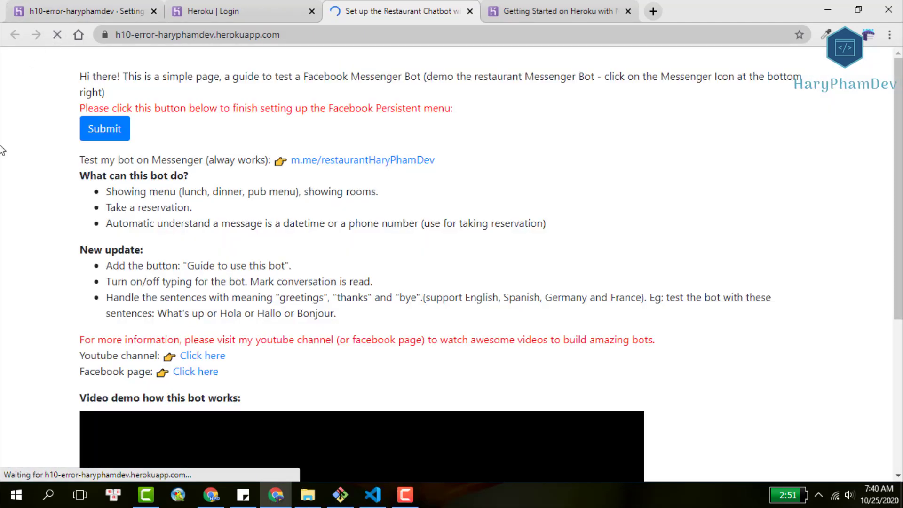